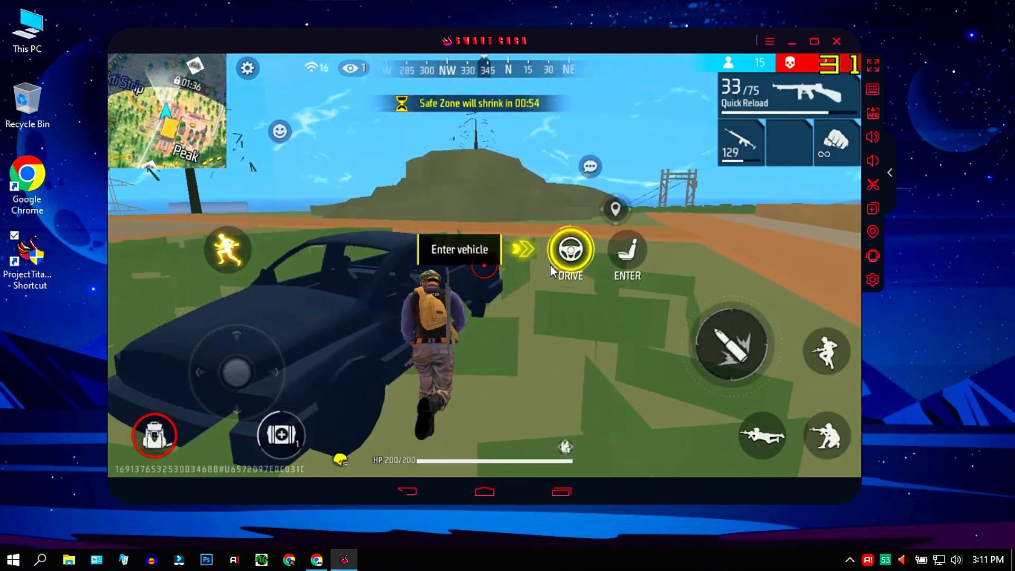
Drive the pickup truck, then get off and keep running up the grassy hill.
{"action": "left_click", "coordinate": [570, 252]}
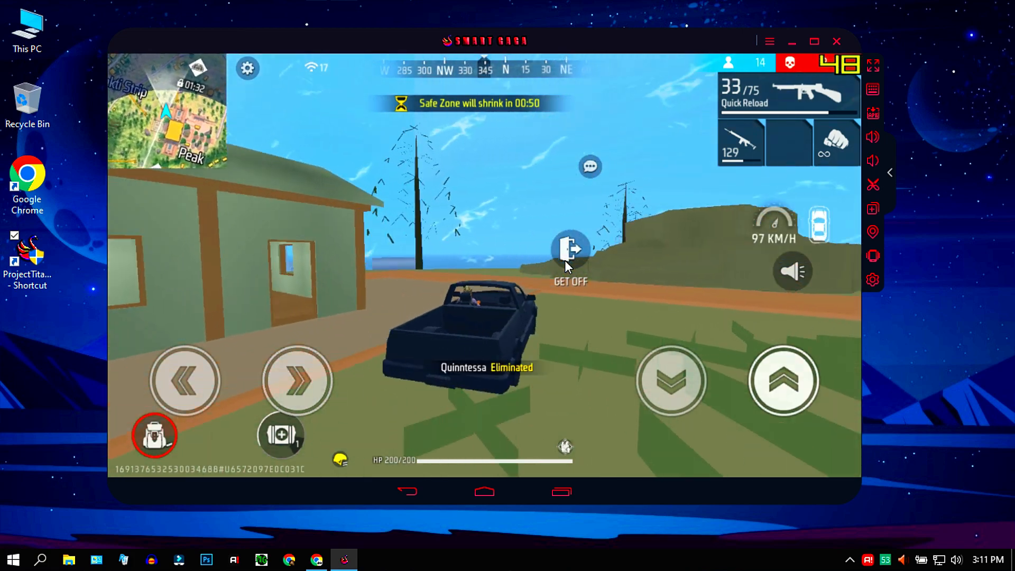
{"action": "left_click", "coordinate": [154, 435]}
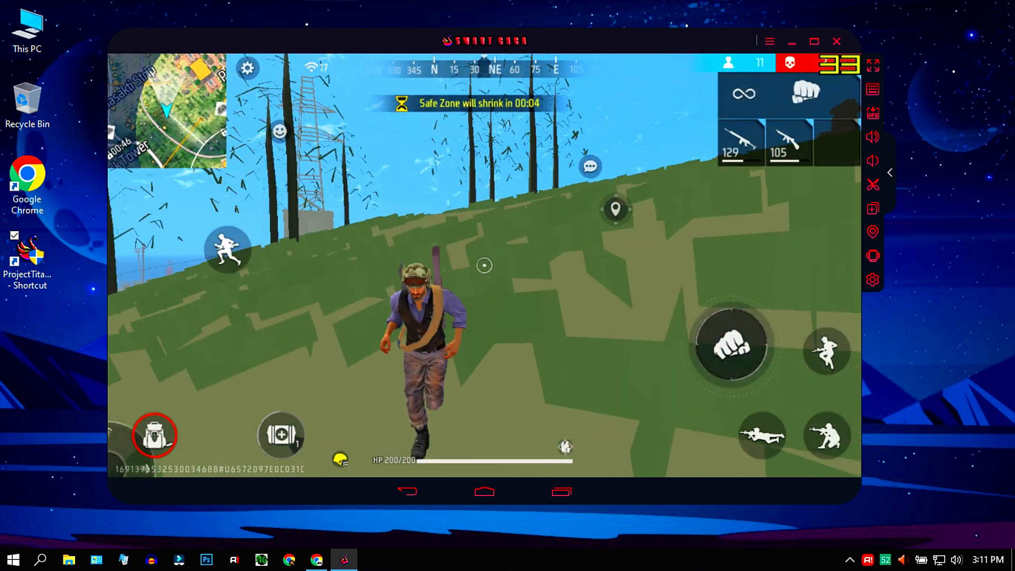
{"action": "left_click", "coordinate": [835, 41]}
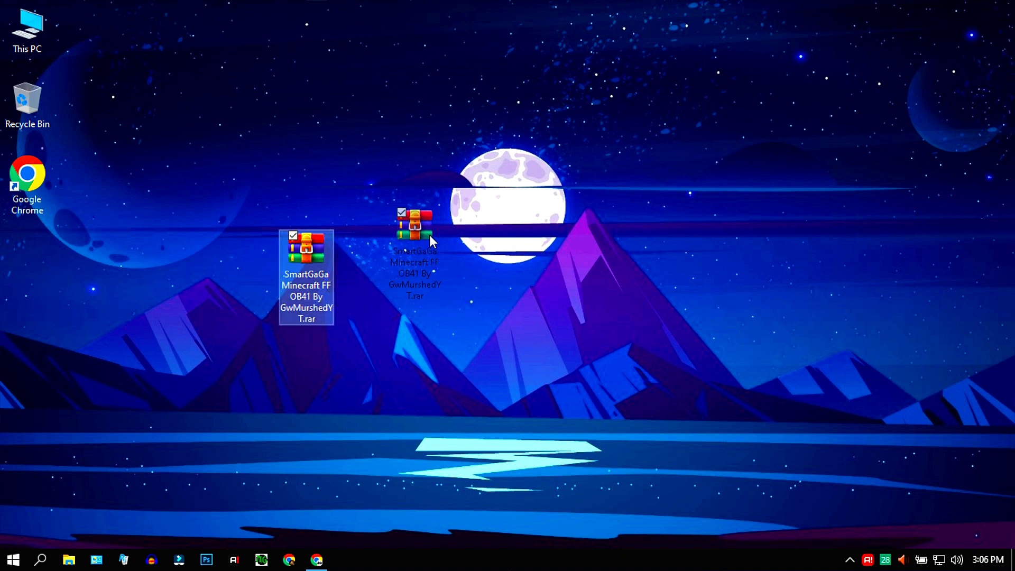
{"action": "right_click", "coordinate": [414, 249]}
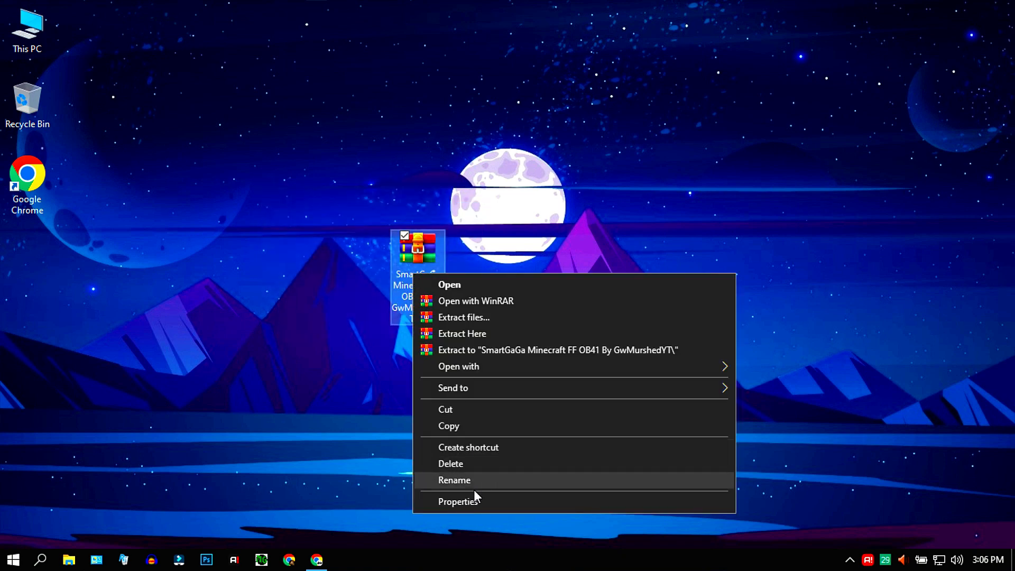
{"action": "left_click", "coordinate": [458, 502]}
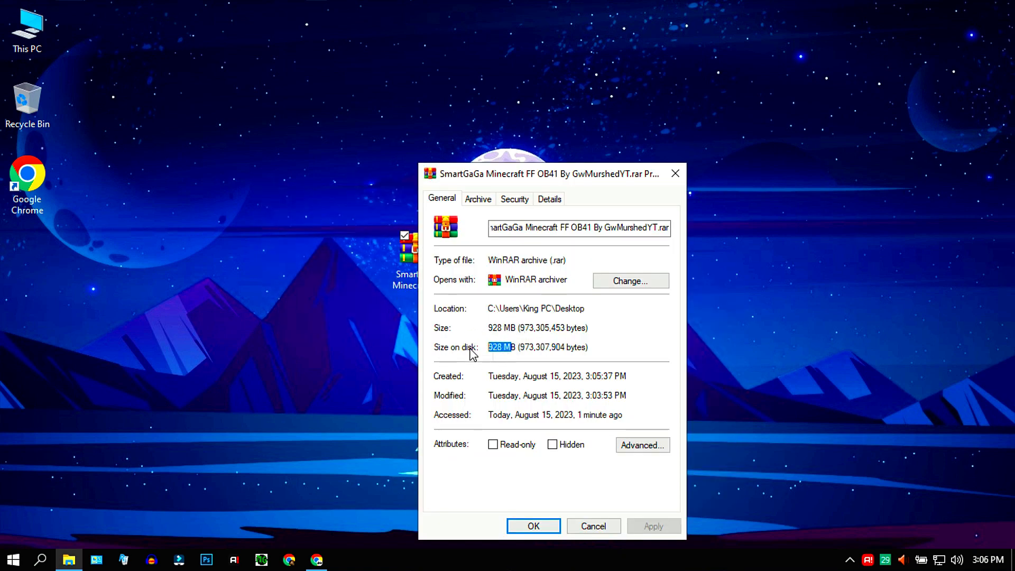
{"action": "left_click", "coordinate": [533, 525]}
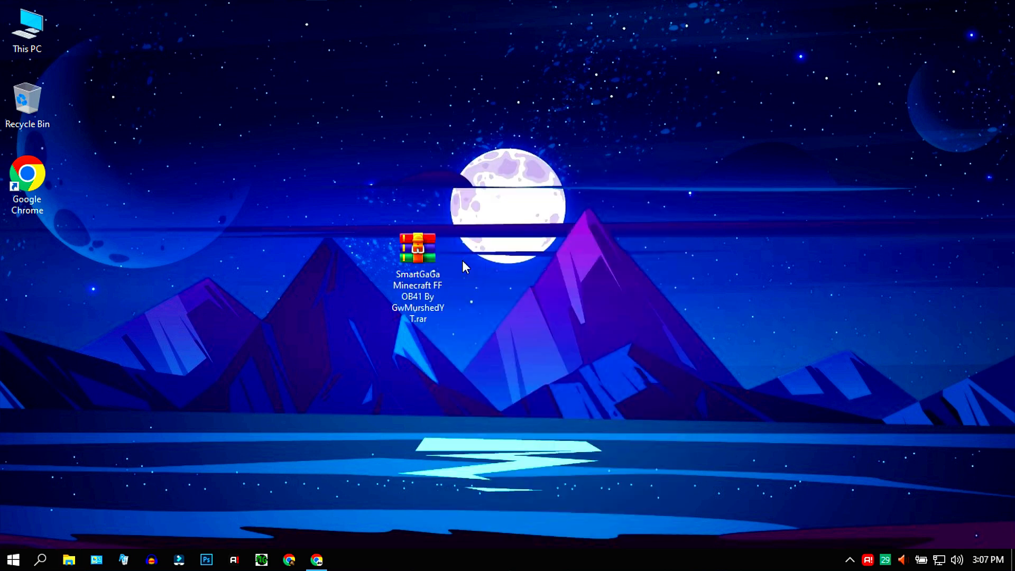
Open the SmartGaGa Minecraft archive and extract it to C:\Emulator test.
{"action": "double_click", "coordinate": [417, 247]}
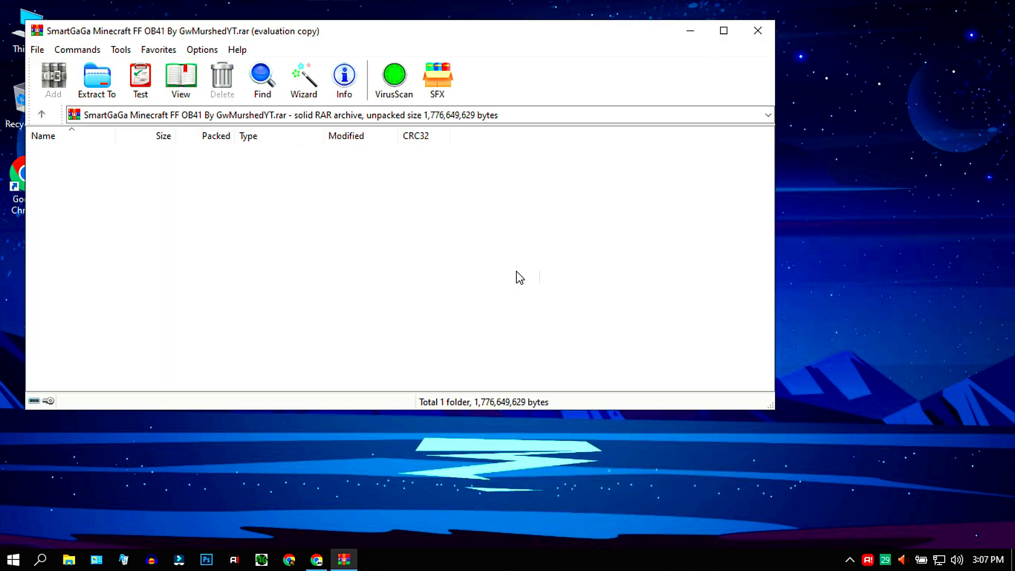
{"action": "left_click", "coordinate": [96, 78]}
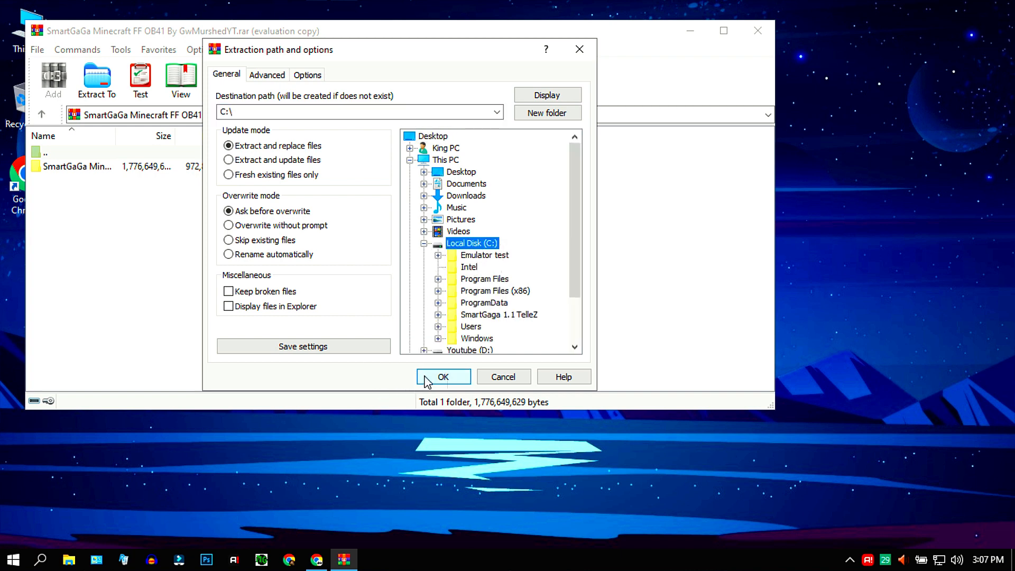
{"action": "left_click", "coordinate": [485, 254]}
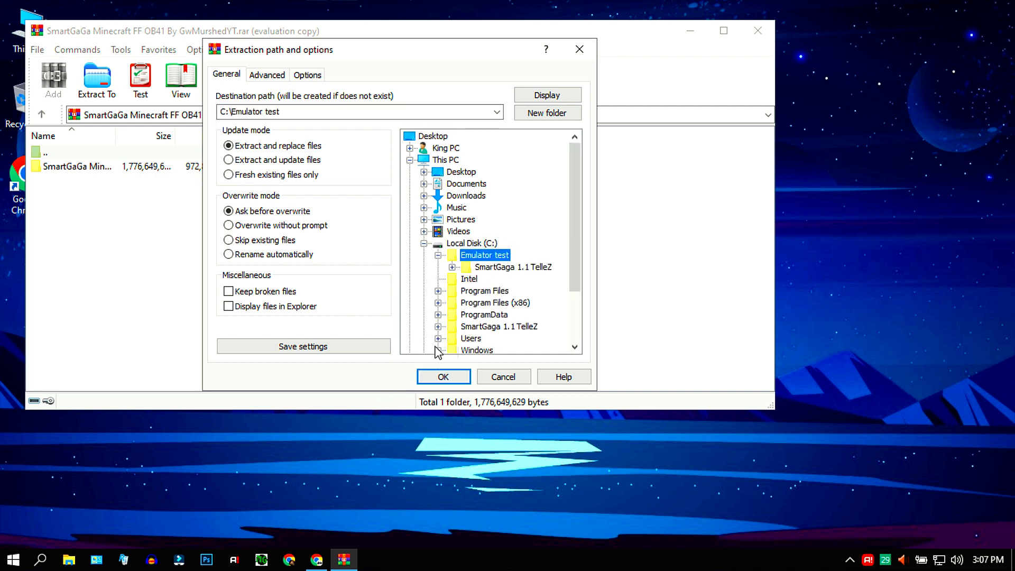
{"action": "left_click", "coordinate": [443, 376]}
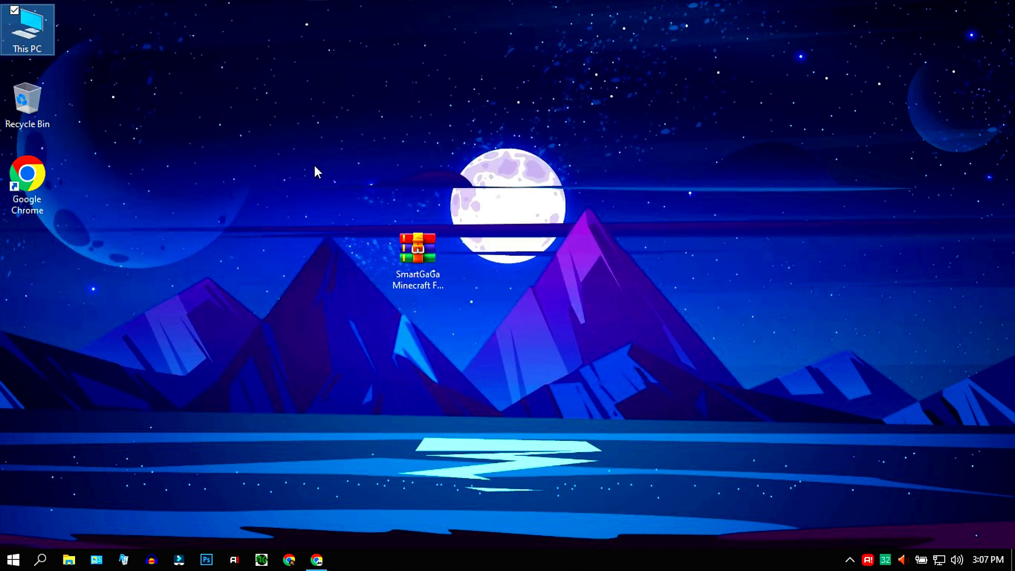
Send ProjectTitan.exe from SmartGaGa Minecraft\ProjectTitan to the desktop as a shortcut and launch it.
{"action": "double_click", "coordinate": [26, 29]}
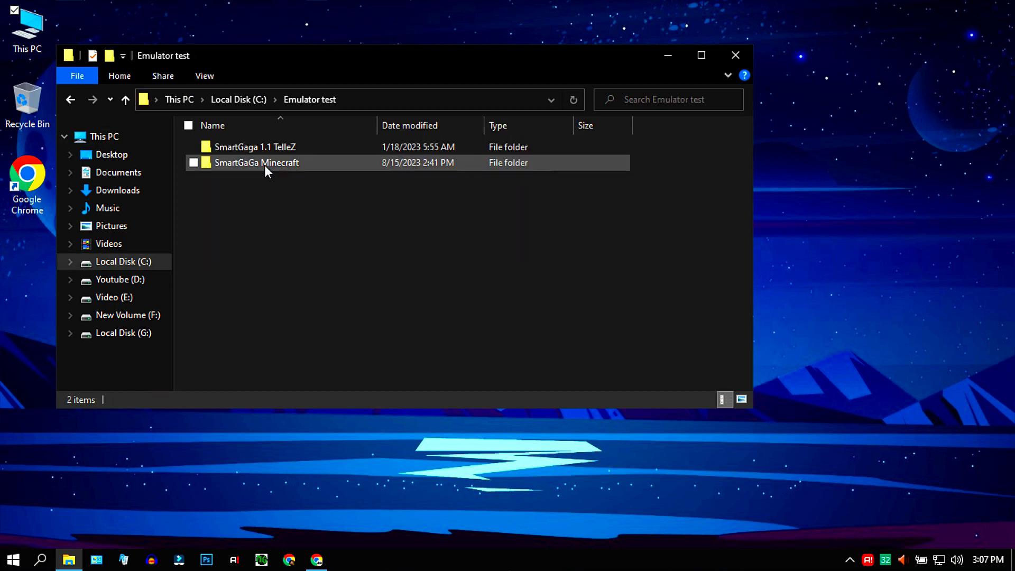
{"action": "double_click", "coordinate": [256, 162]}
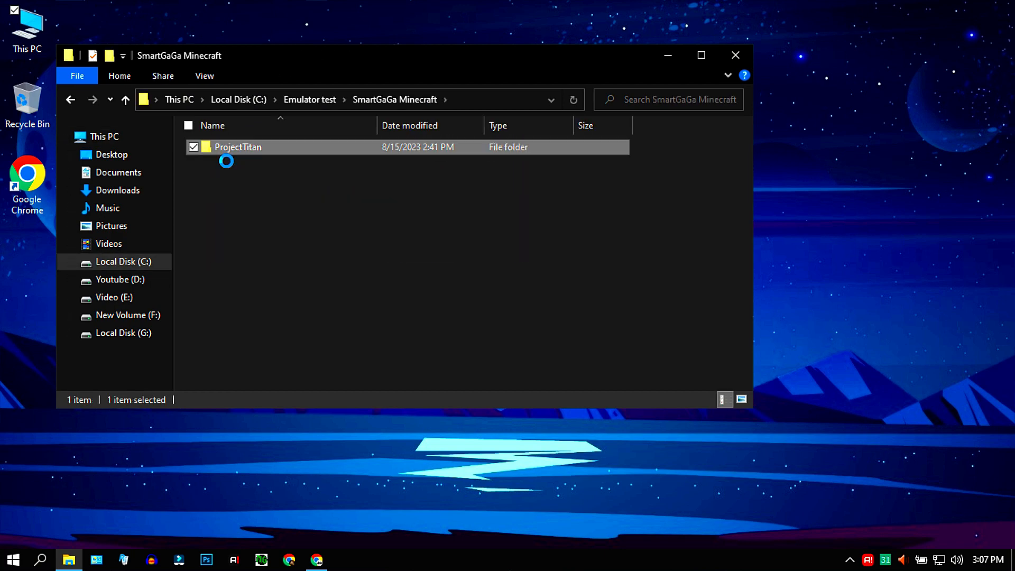
{"action": "double_click", "coordinate": [237, 147]}
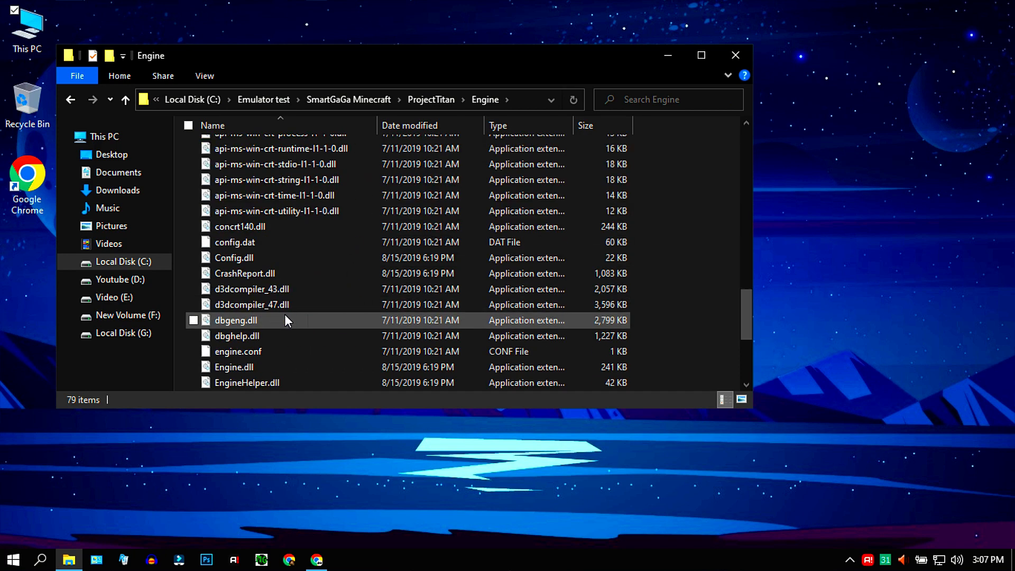
{"action": "right_click", "coordinate": [245, 367]}
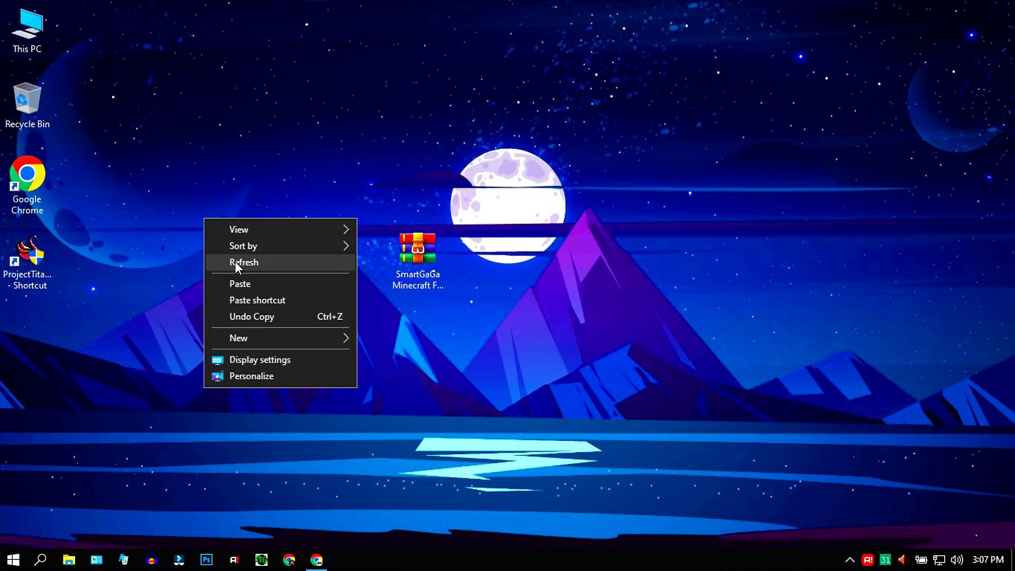
{"action": "left_click", "coordinate": [244, 262]}
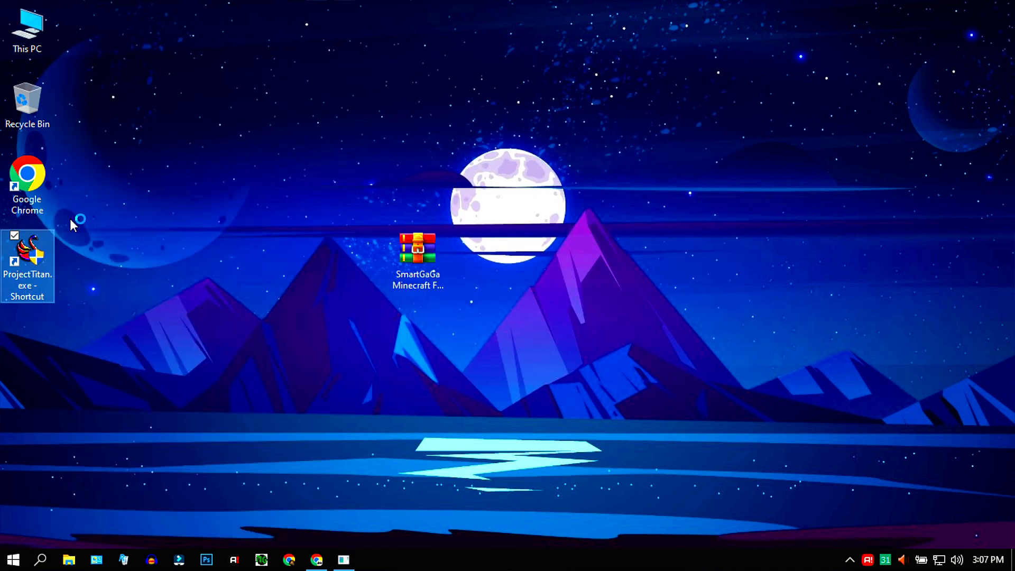
{"action": "left_click", "coordinate": [396, 390]}
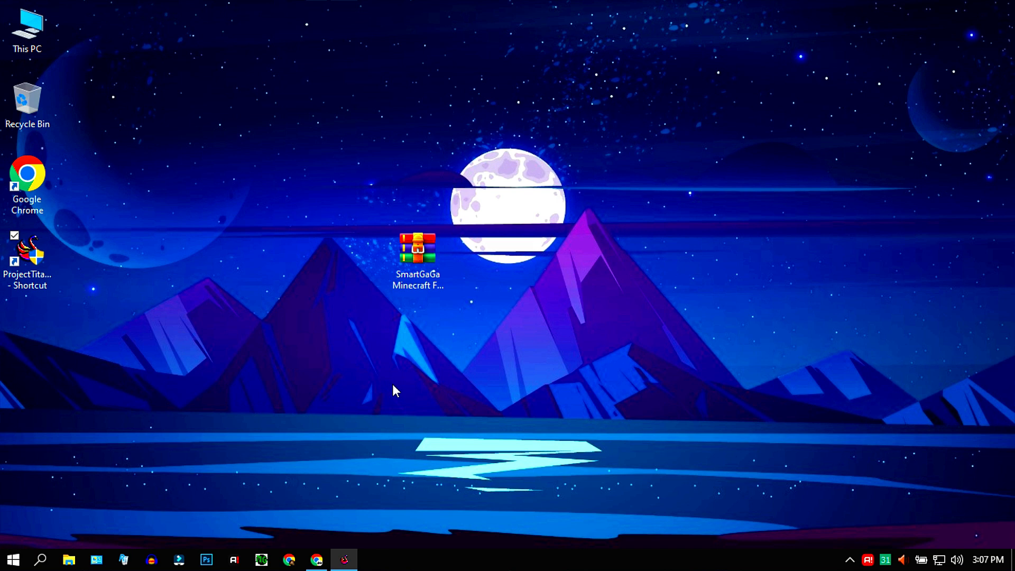
{"action": "mouse_move", "coordinate": [400, 388]}
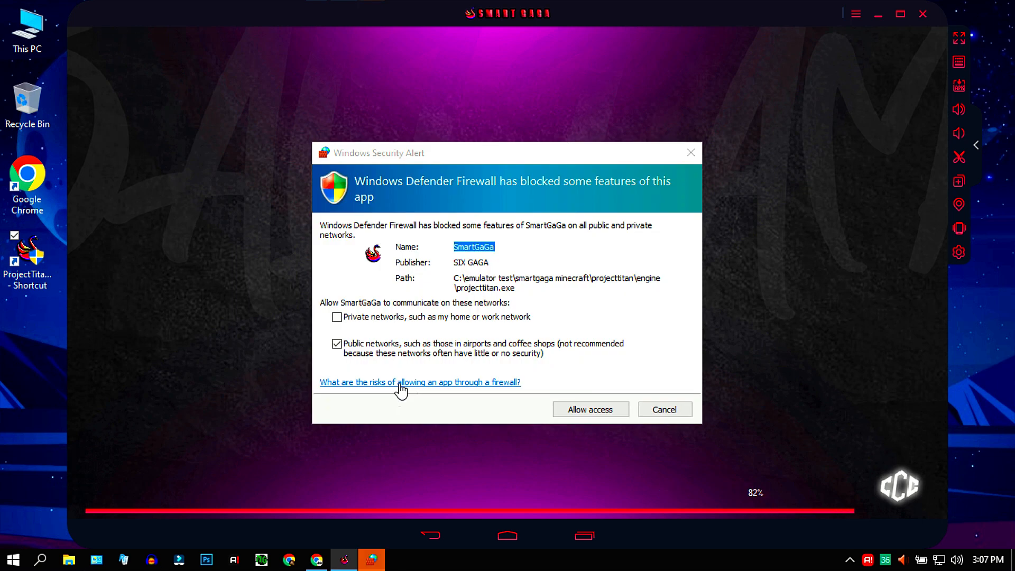
{"action": "mouse_move", "coordinate": [660, 322]}
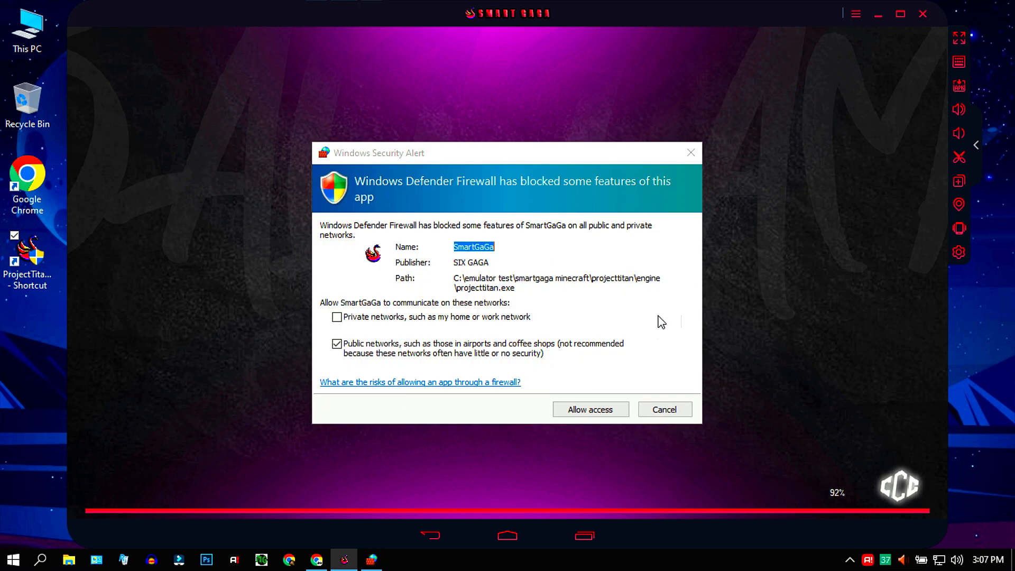
Dismiss the firewall alert and browse the app drawer and Settings > Add account.
{"action": "left_click", "coordinate": [589, 409]}
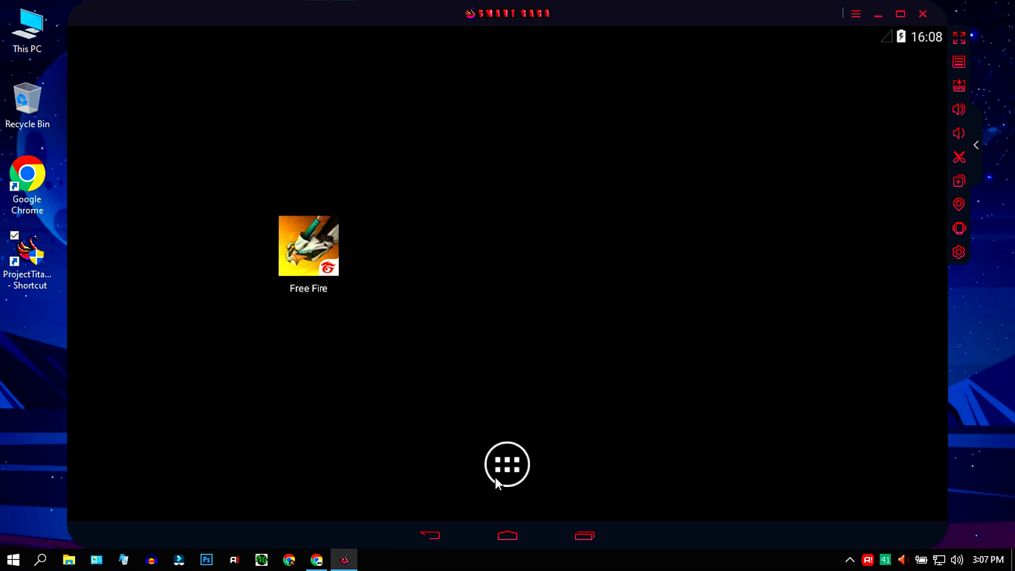
{"action": "left_click", "coordinate": [508, 465]}
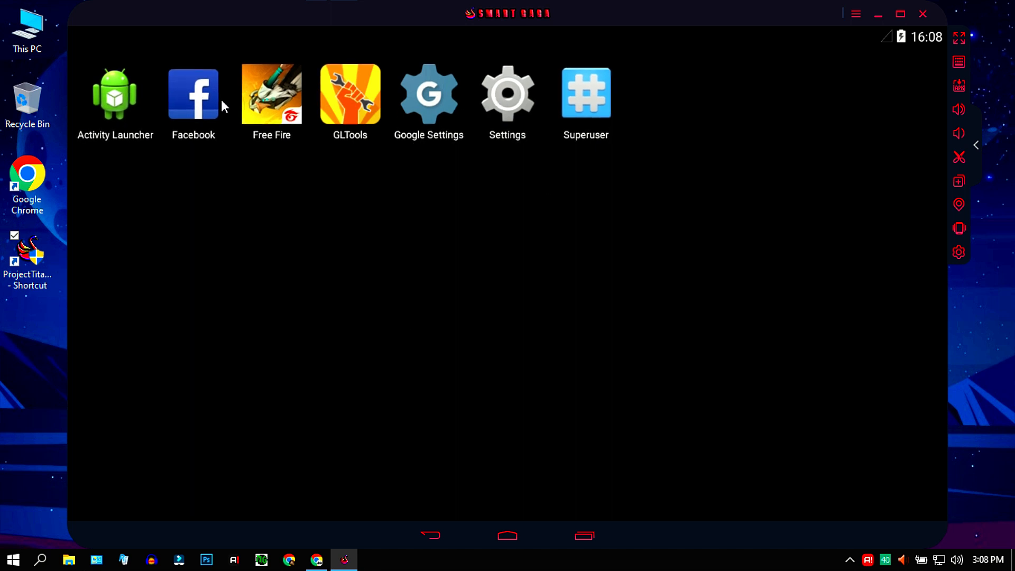
{"action": "left_click", "coordinate": [507, 94]}
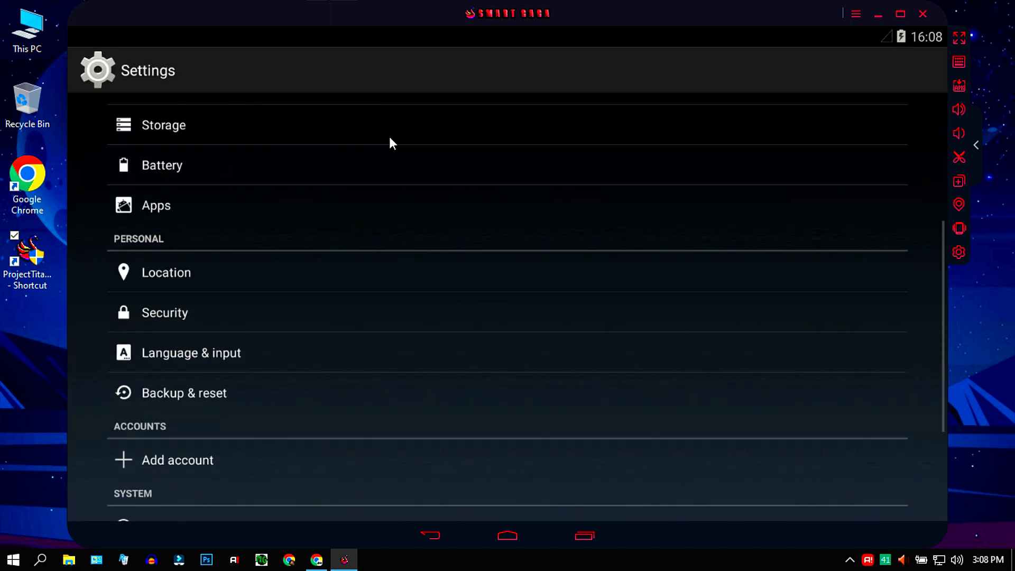
{"action": "left_click", "coordinate": [177, 460]}
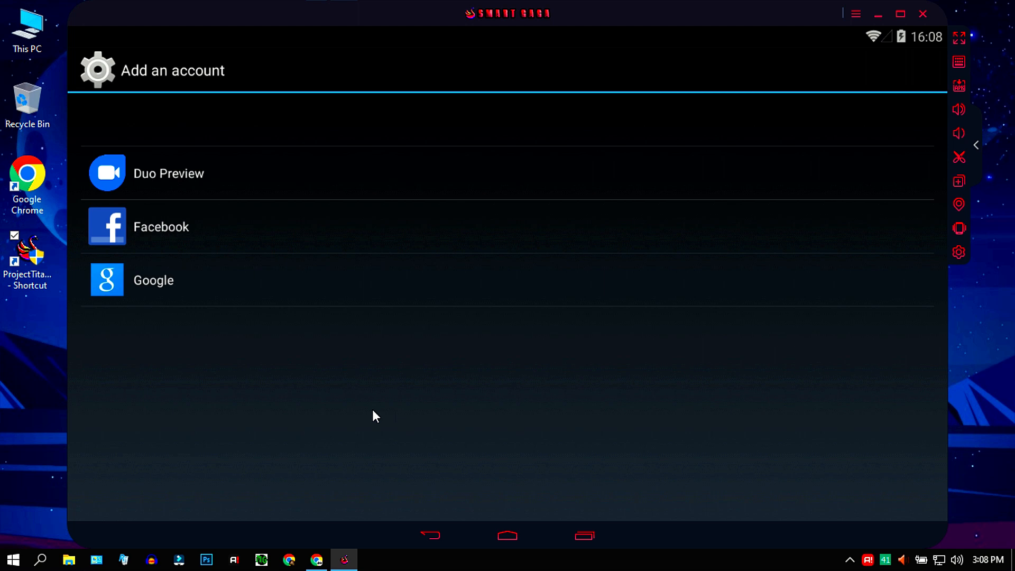
{"action": "left_click", "coordinate": [429, 536]}
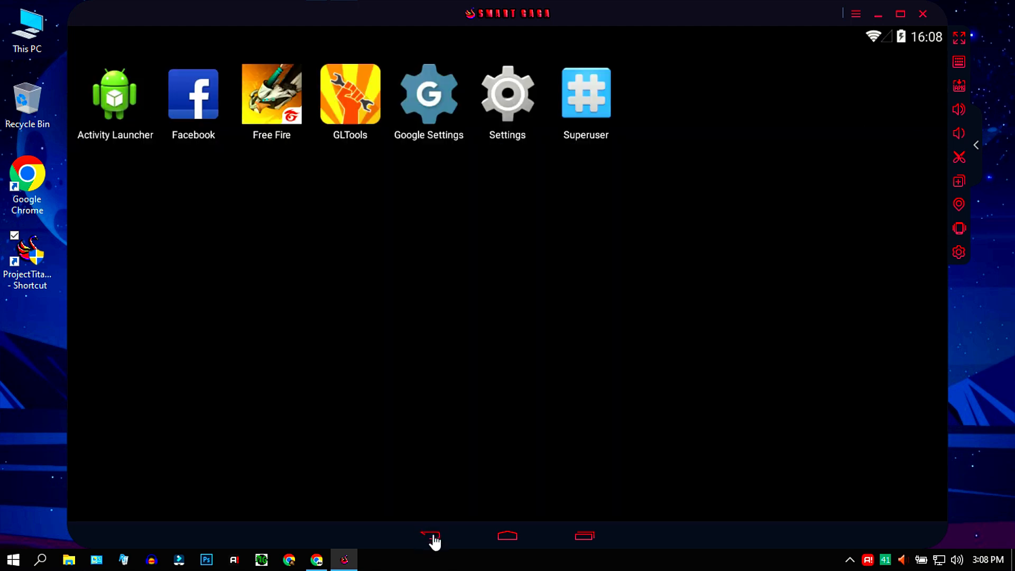
View the emulator's version information (Smart 1.1) from the main menu, then close it.
{"action": "left_click", "coordinate": [854, 13]}
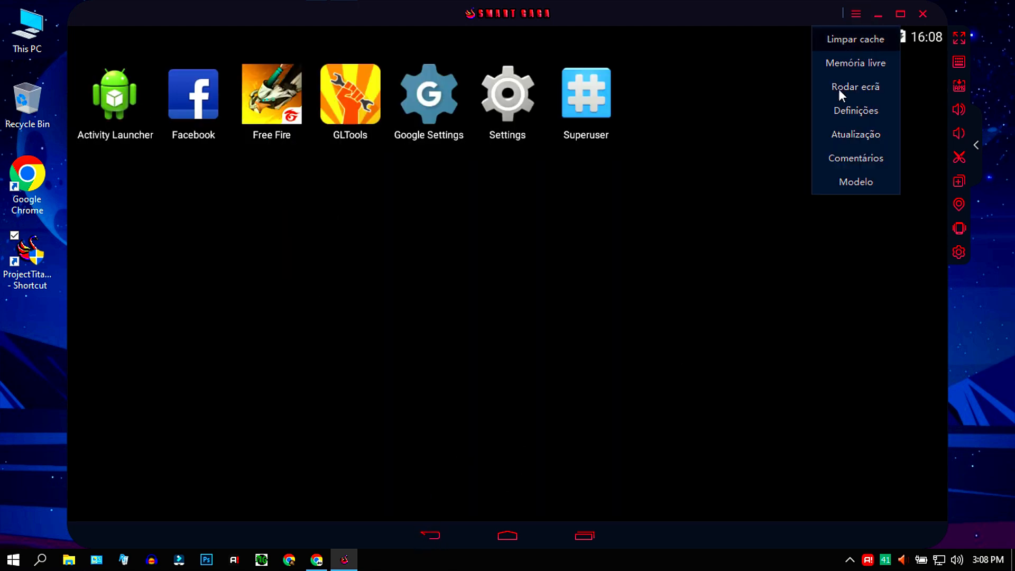
{"action": "left_click", "coordinate": [854, 182]}
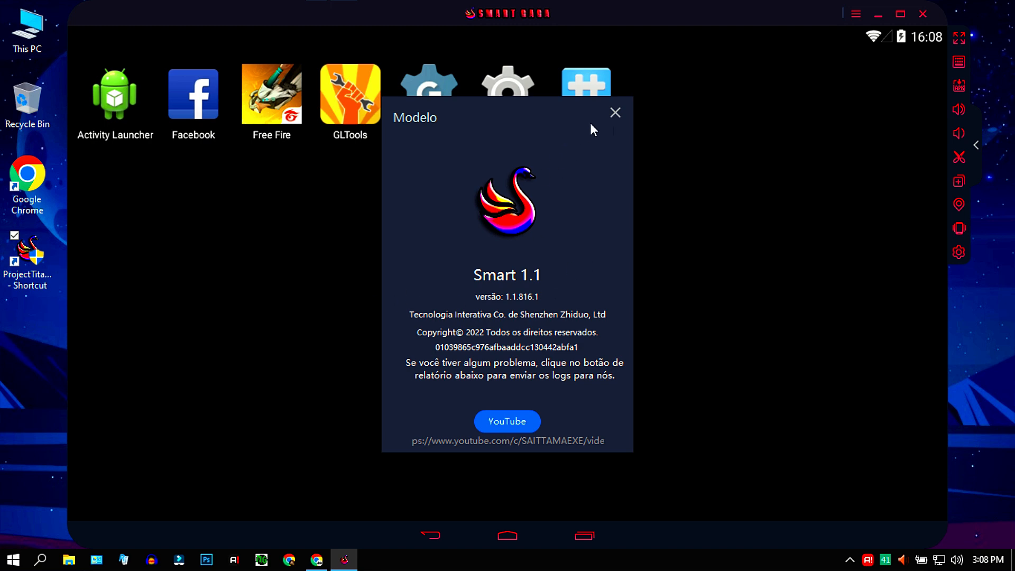
{"action": "left_click", "coordinate": [614, 113]}
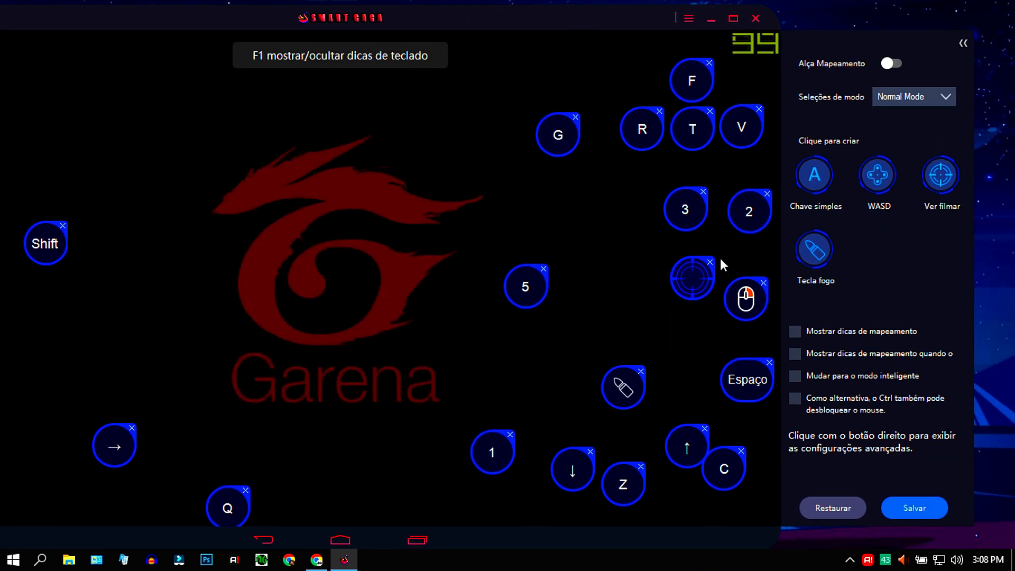
Right-click a mapped key to view its advanced key-mapping settings.
{"action": "right_click", "coordinate": [692, 279]}
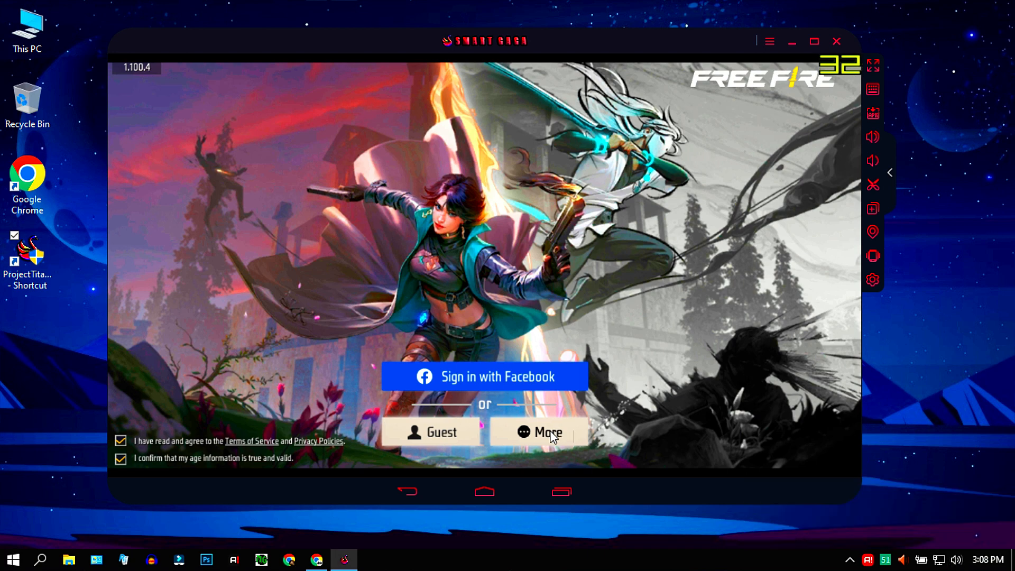
View Free Fire's More sign-in options, then close the Switch Login Account dialog.
{"action": "left_click", "coordinate": [547, 432]}
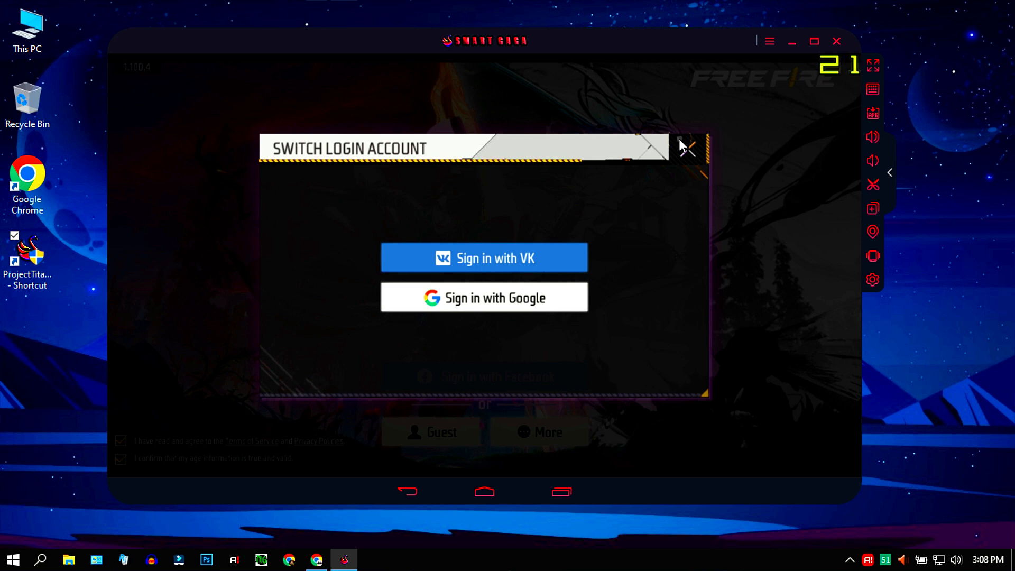
{"action": "left_click", "coordinate": [687, 147]}
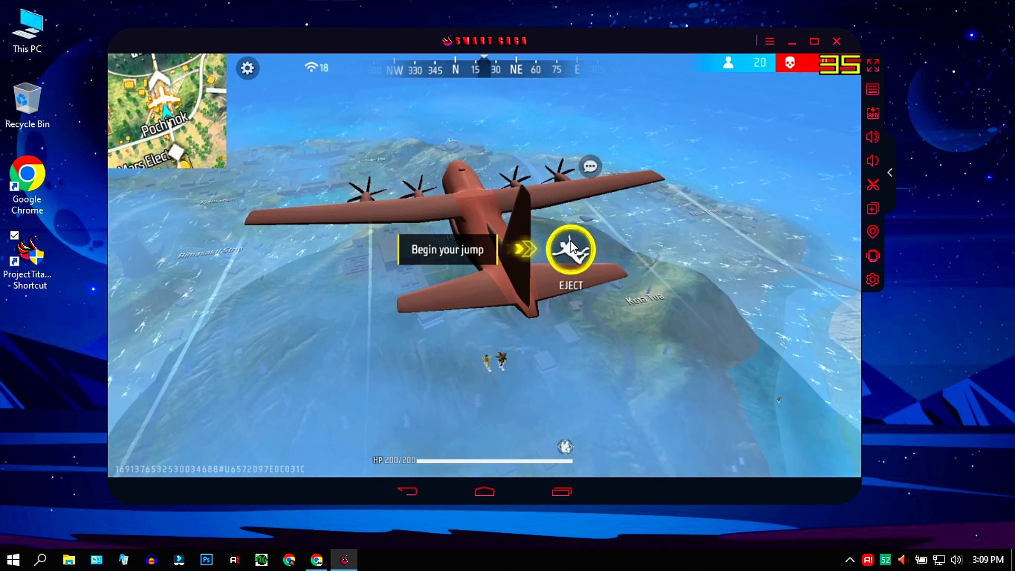
Eject from the drop plane and parachute down beside a pickup truck.
{"action": "left_click", "coordinate": [570, 249]}
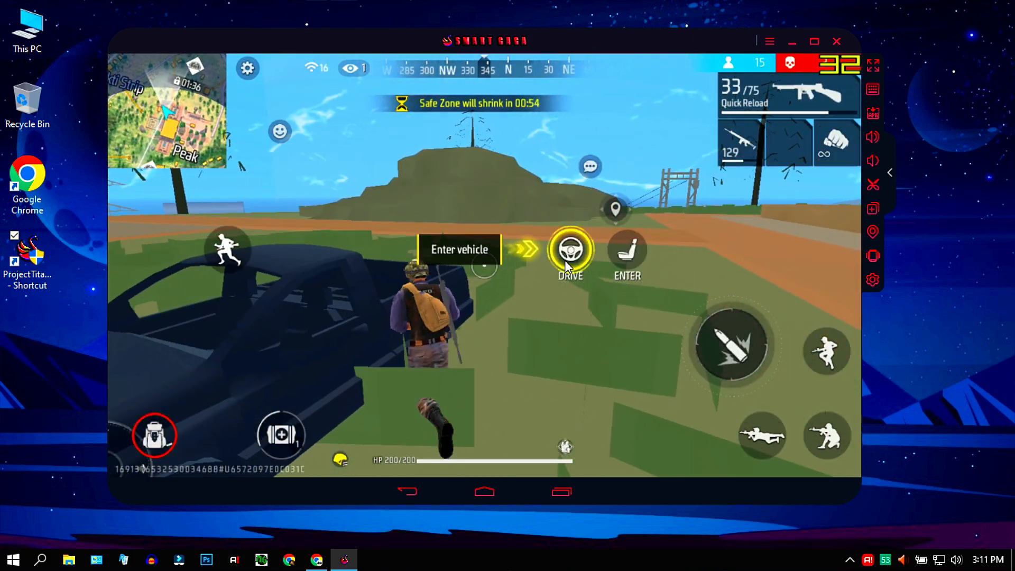
Drive the pickup, get off, and aim down the rifle's scope on the hillside.
{"action": "left_click", "coordinate": [571, 251]}
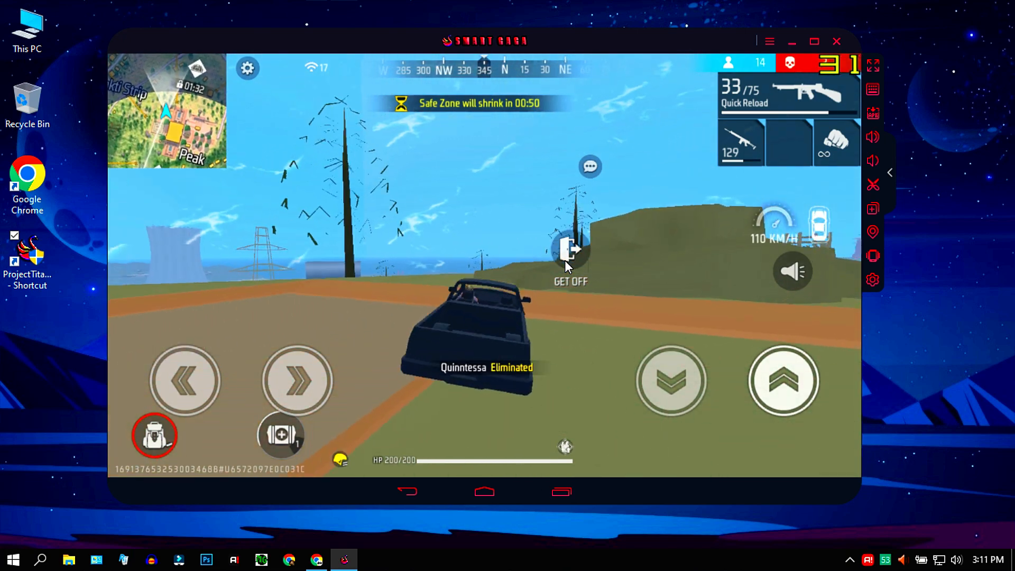
{"action": "left_click", "coordinate": [154, 433]}
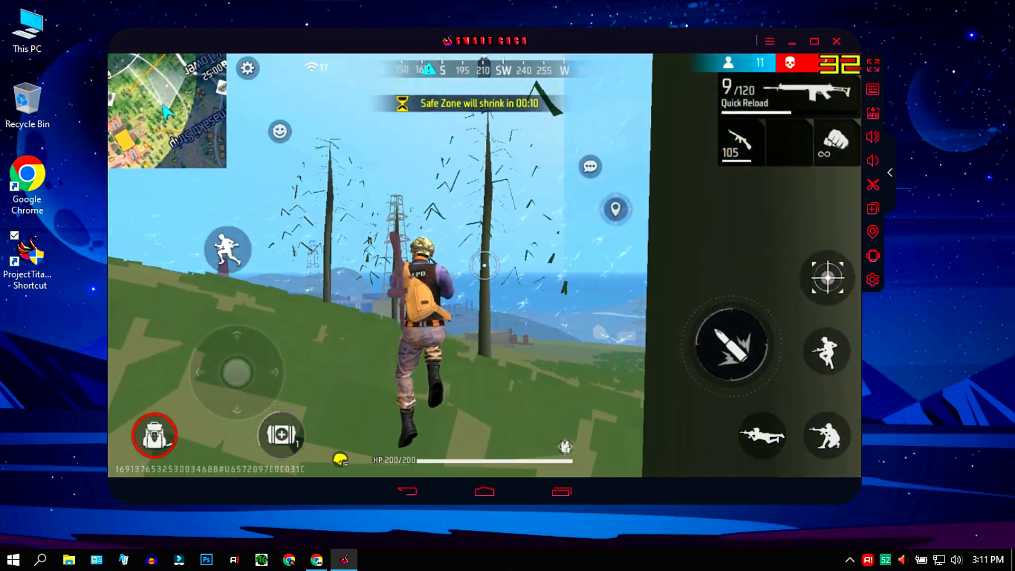
{"action": "left_click", "coordinate": [830, 277]}
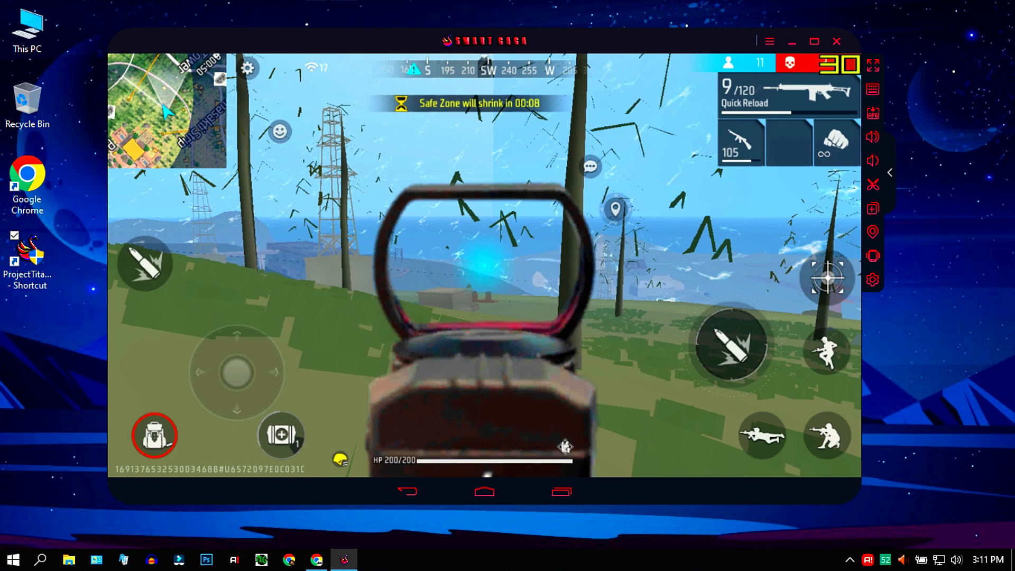